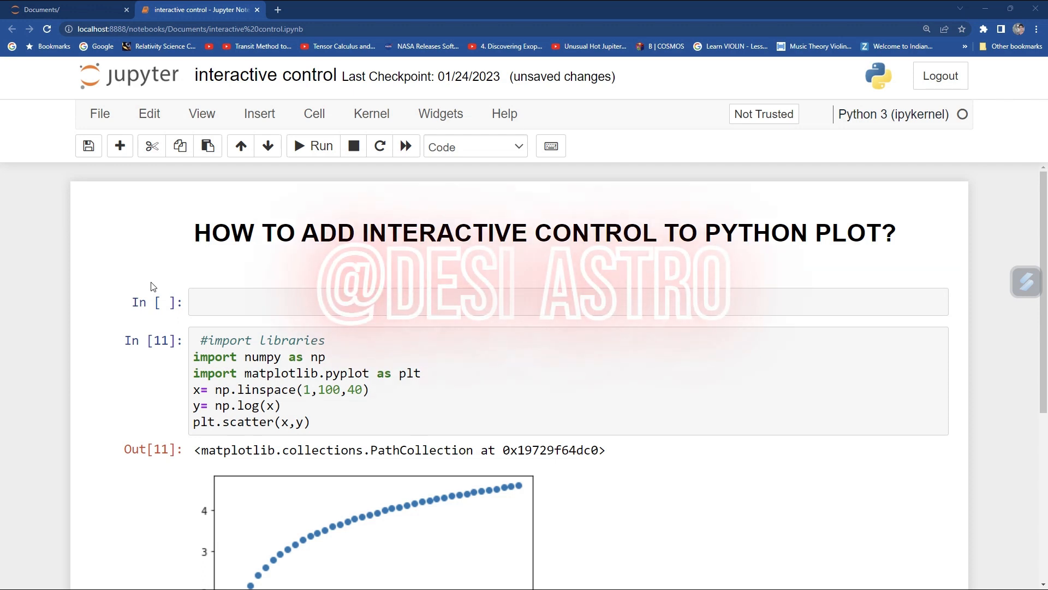
Save the notebook and add the comment '#add interactive control' in the empty cell above the plot code
scroll(down, 3)
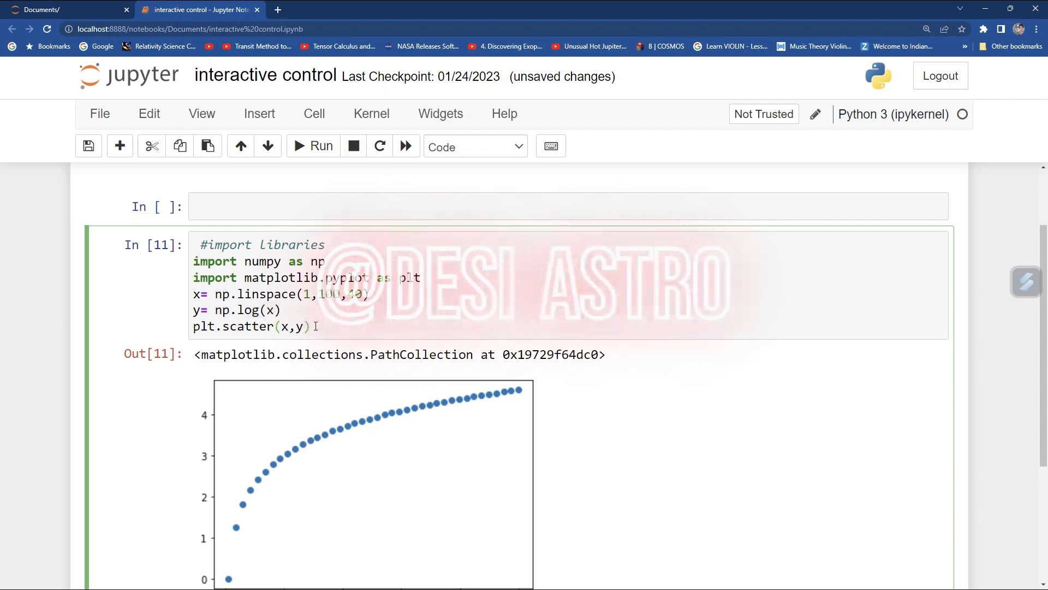
key(ctrl+s)
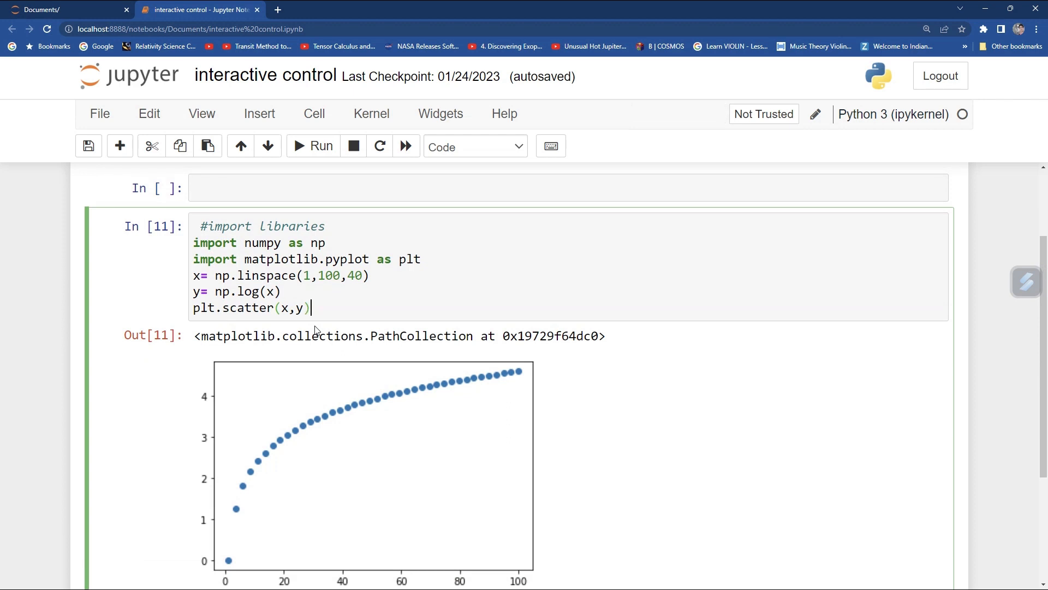
scroll(down, 3)
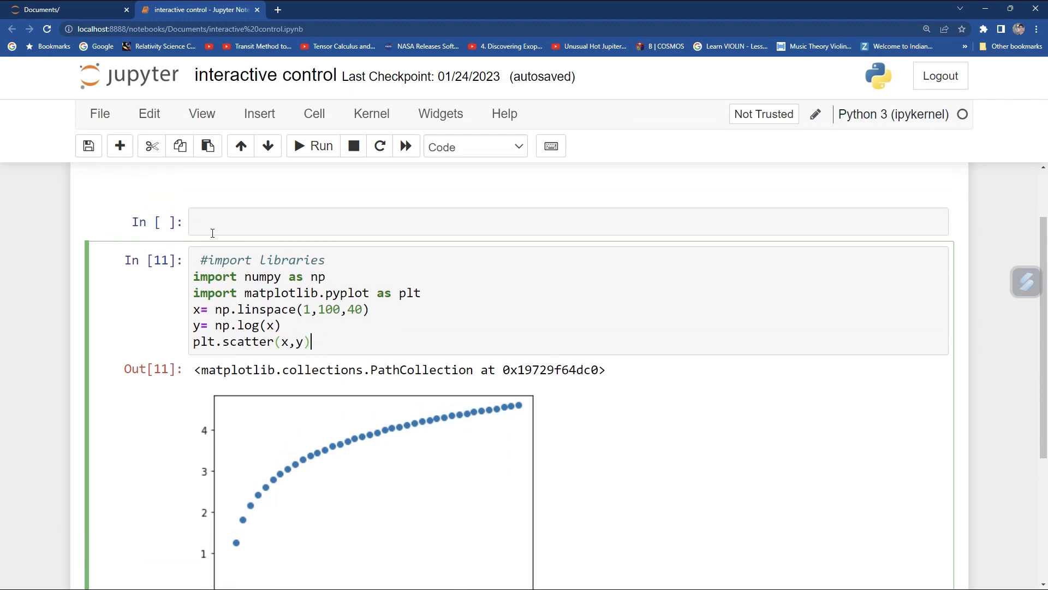
text(#)
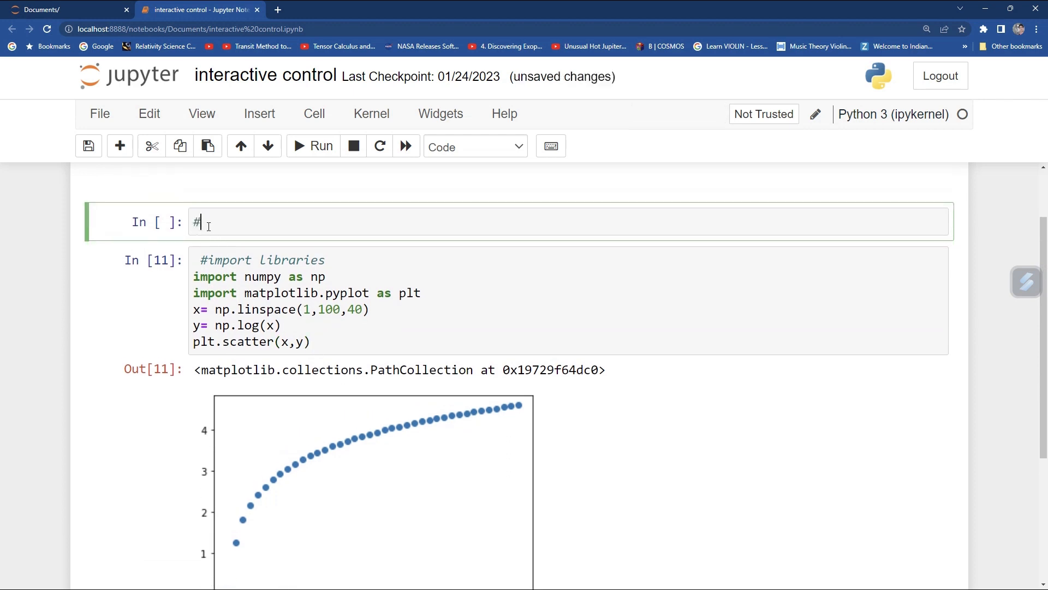
text(ad)
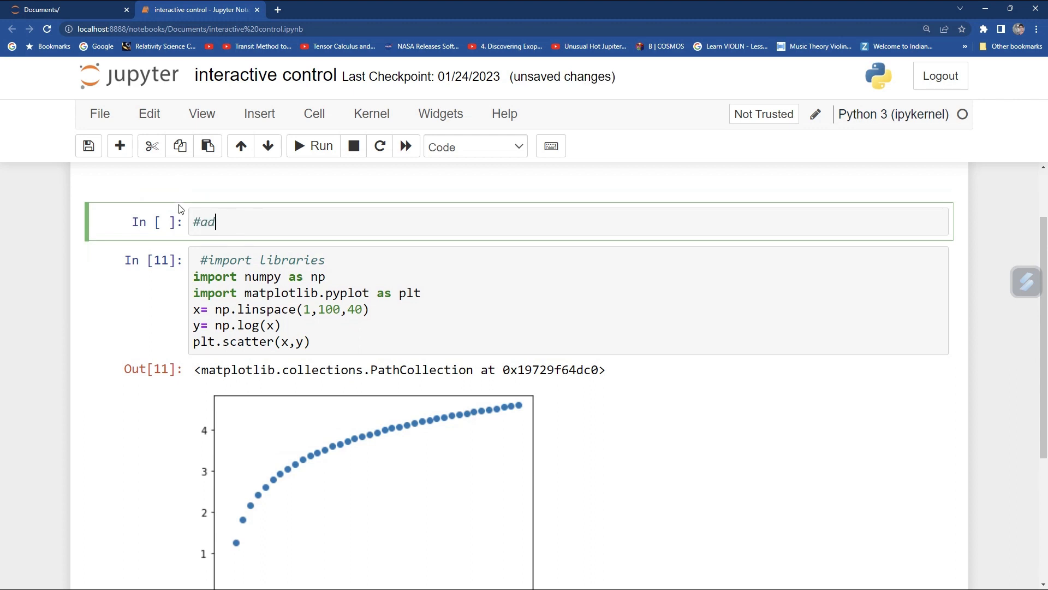
text(d interactive co)
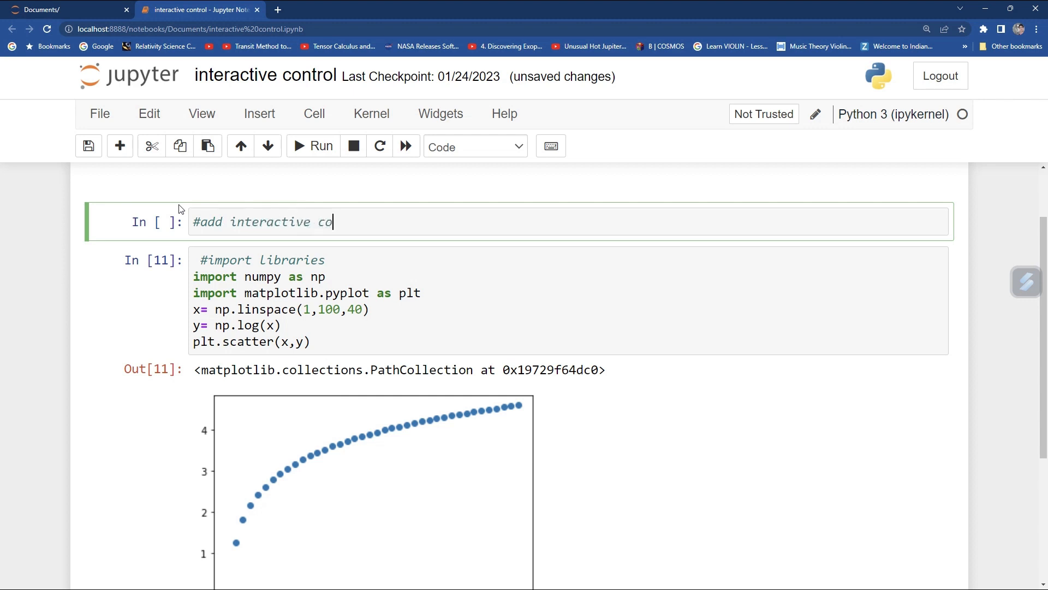
key(Enter)
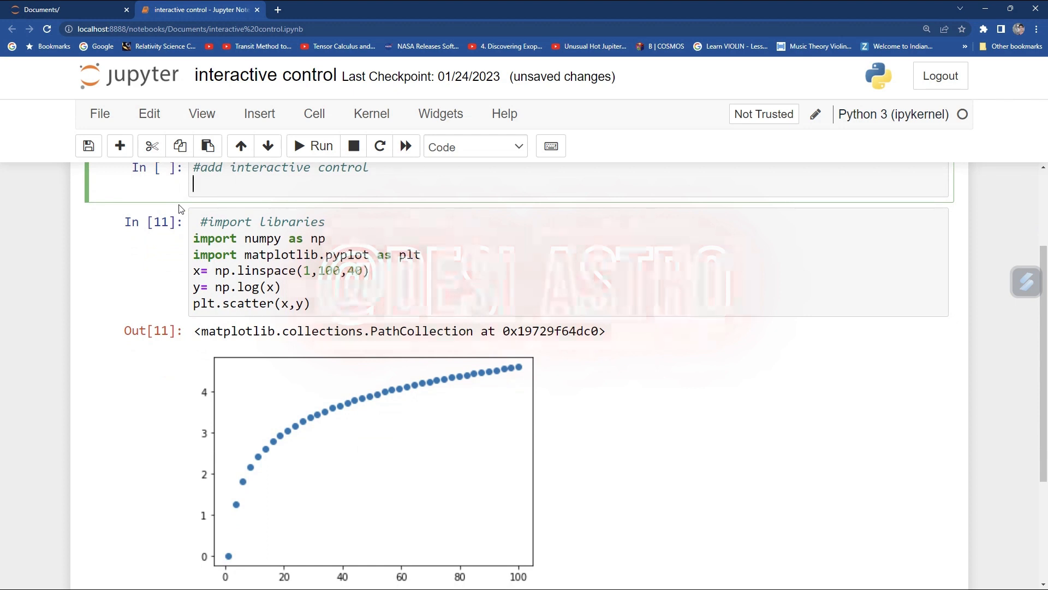
Add the line '%matplotlib widget' below the comment to enable interactive figures
scroll(down, 3)
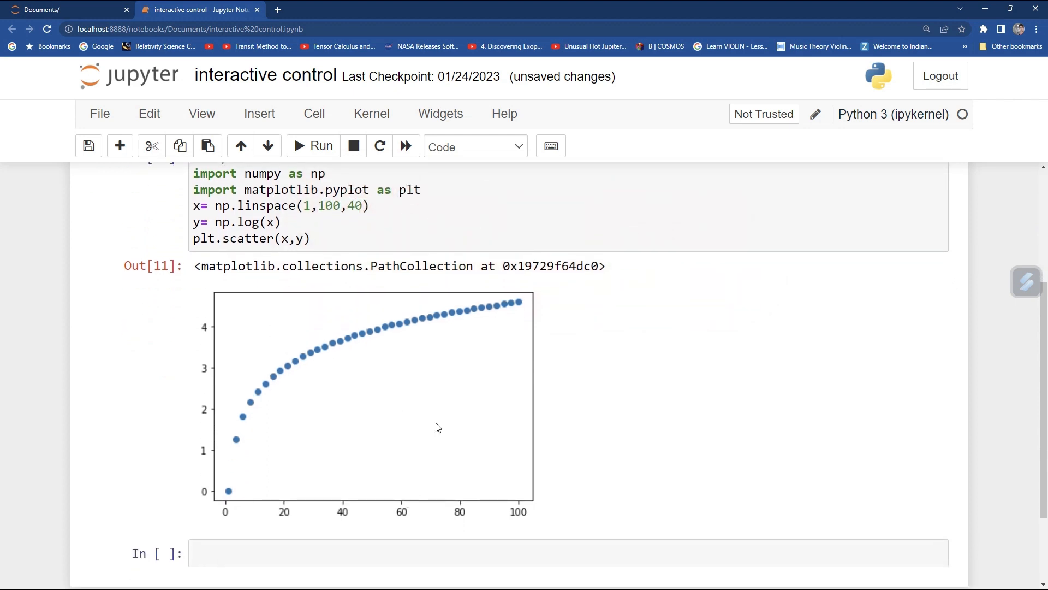
mouse_move(356, 348)
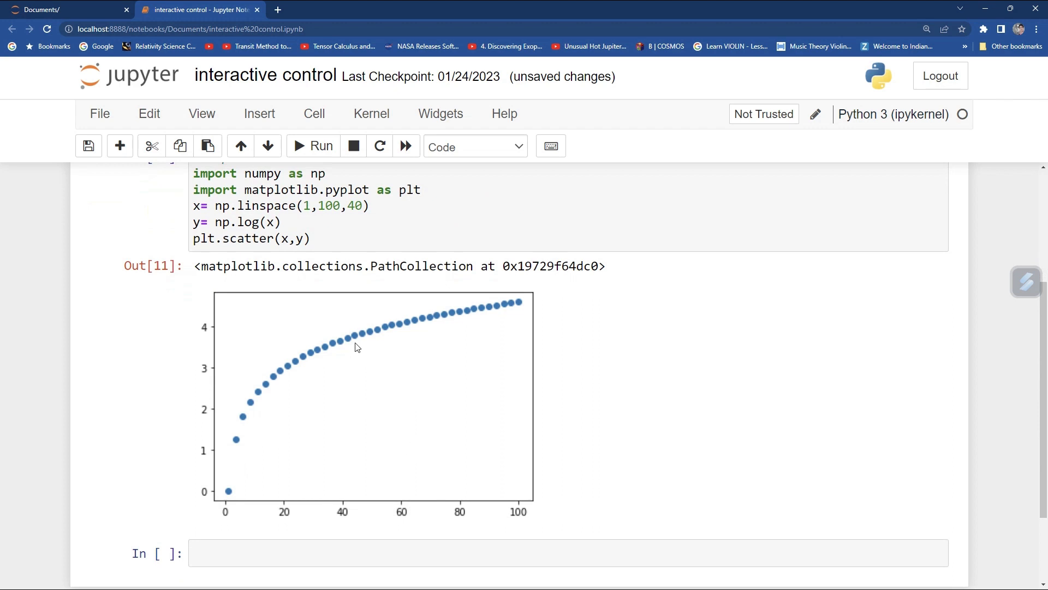
mouse_move(348, 408)
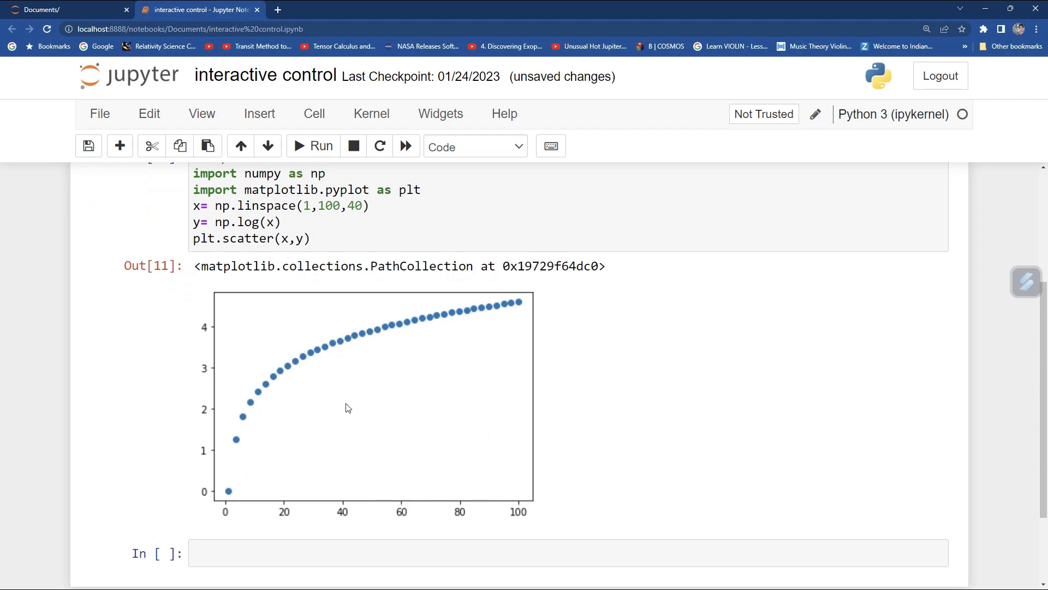
scroll(up, 3)
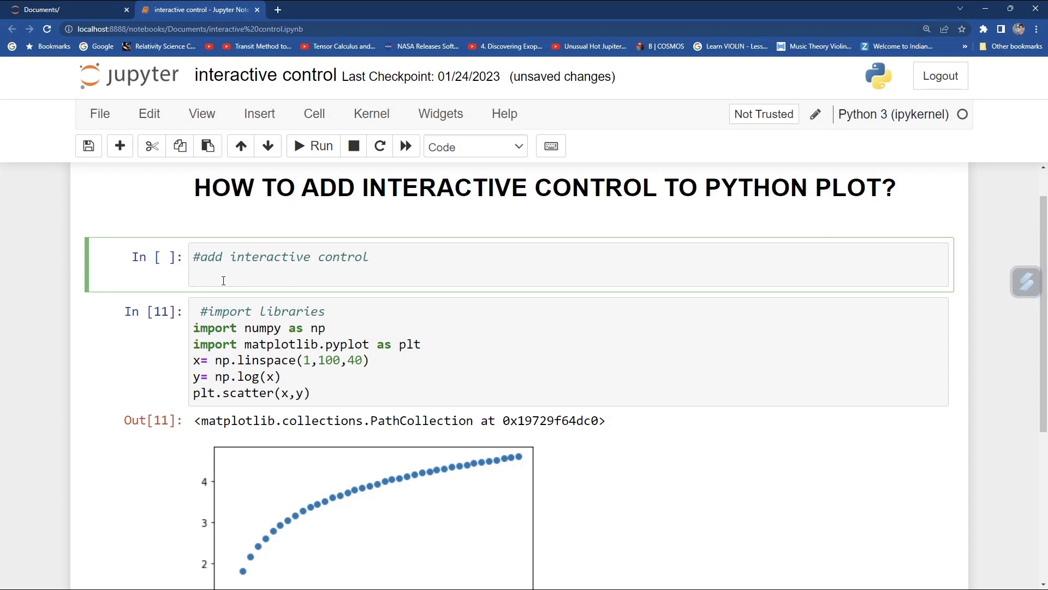
text(%m)
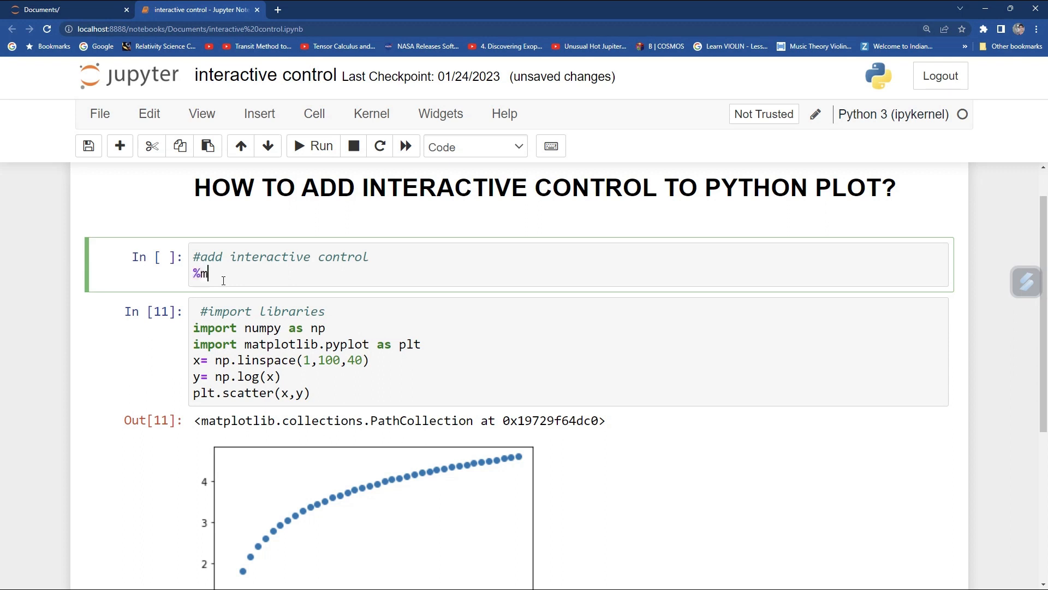
text(atplotli)
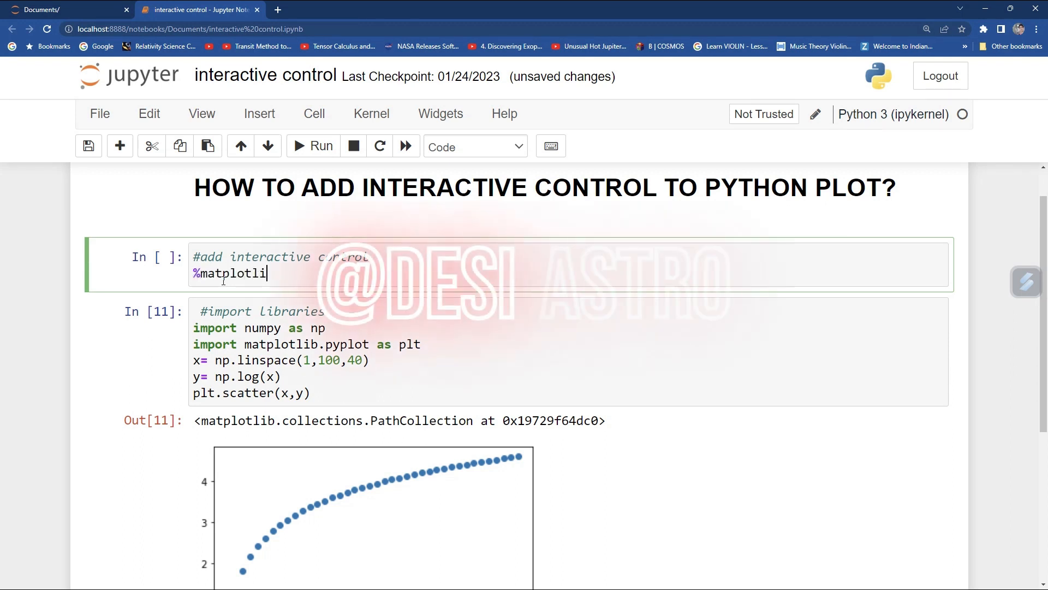
text(b widget)
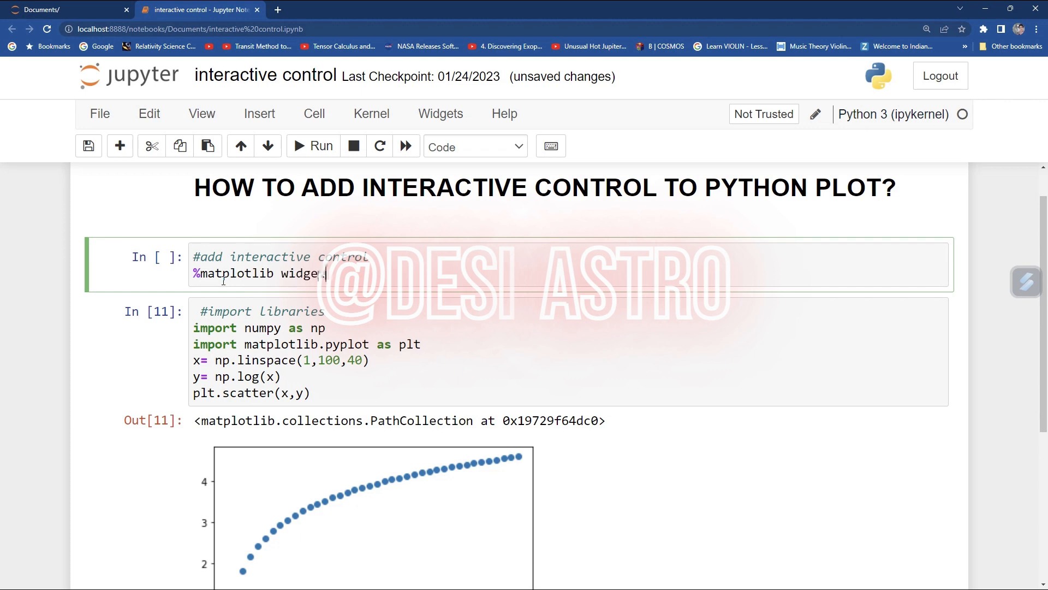
scroll(down, 3)
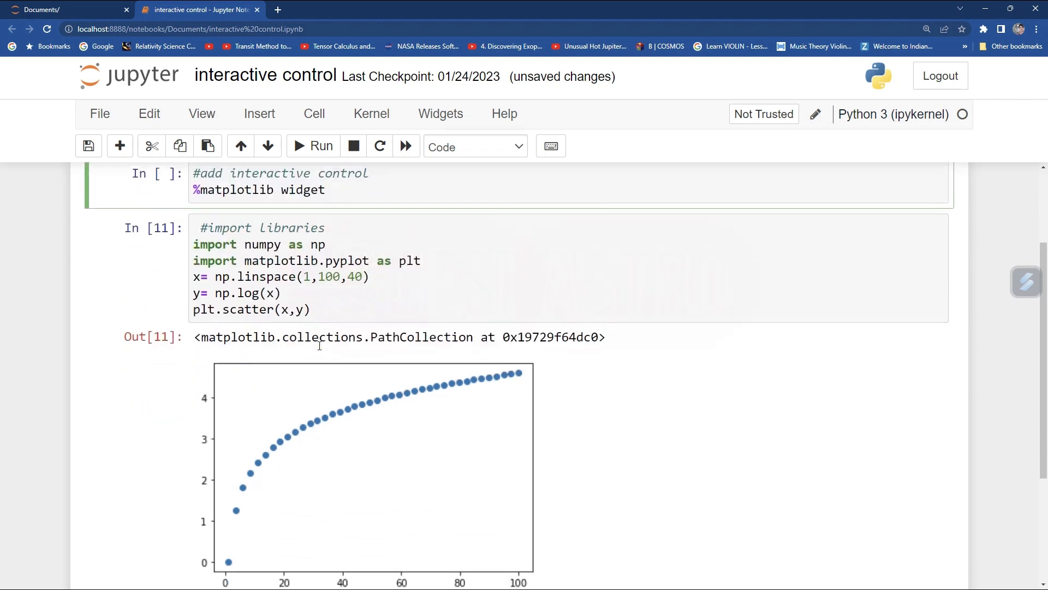
click(313, 114)
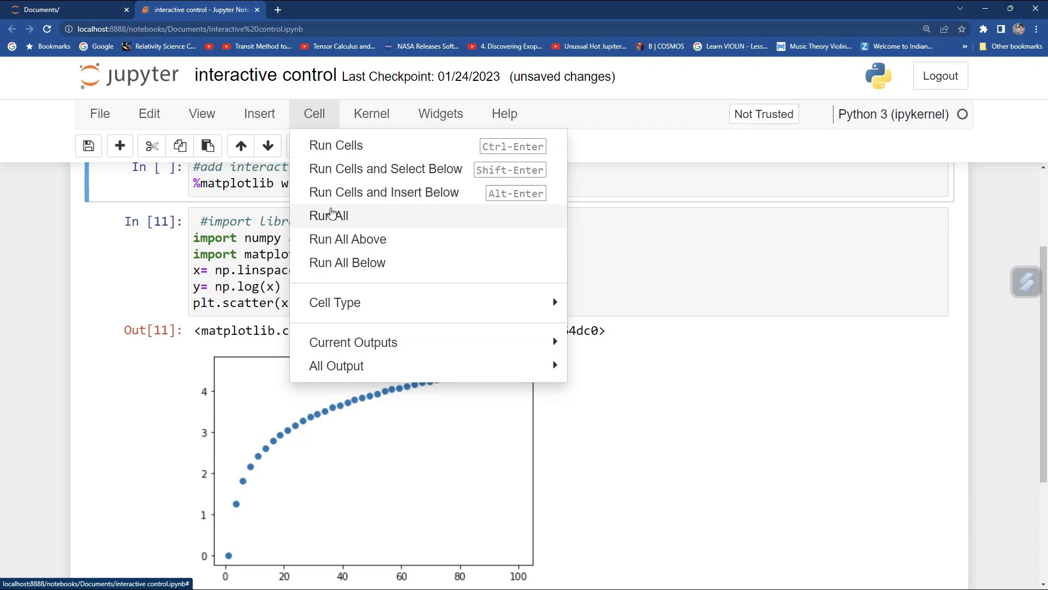
click(327, 215)
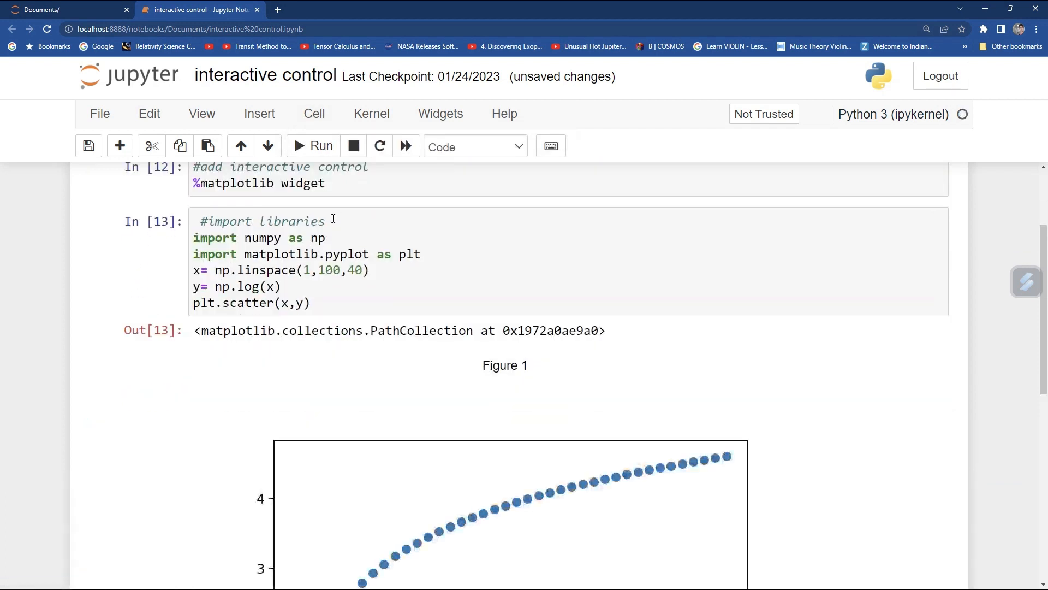
scroll(down, 3)
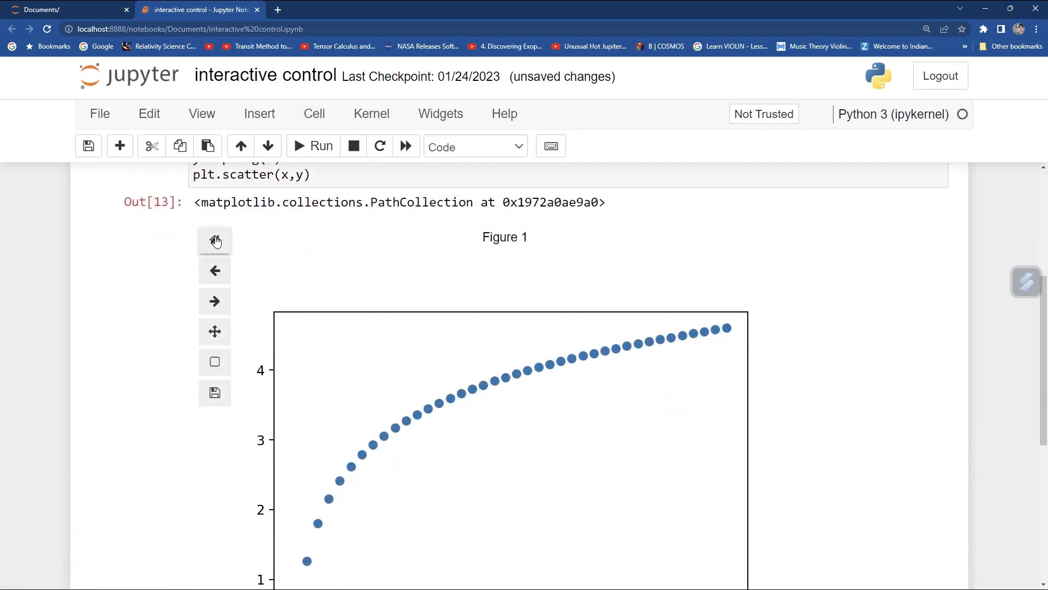
mouse_move(215, 287)
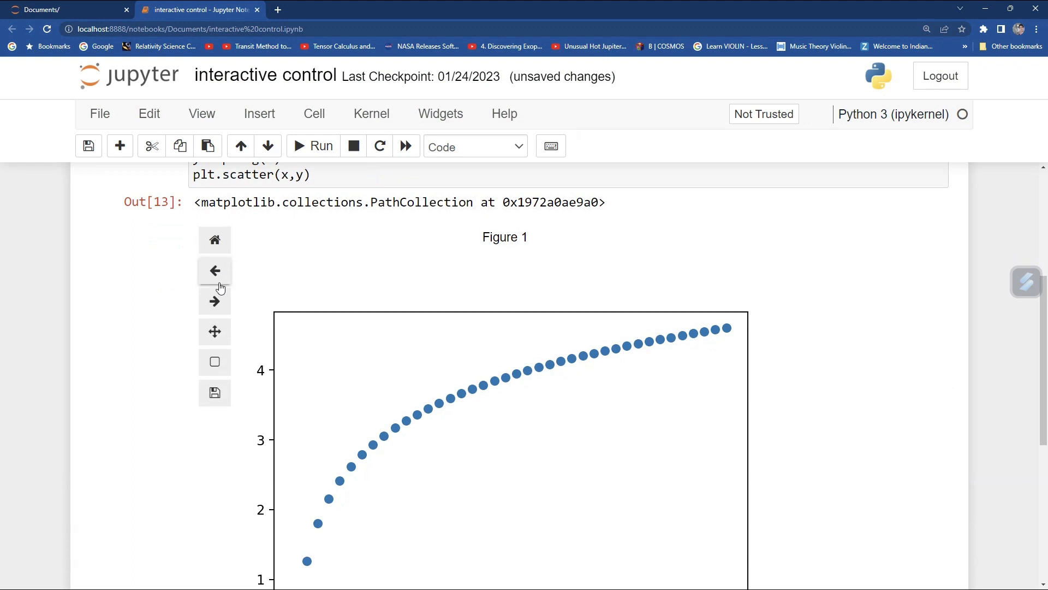
mouse_move(214, 240)
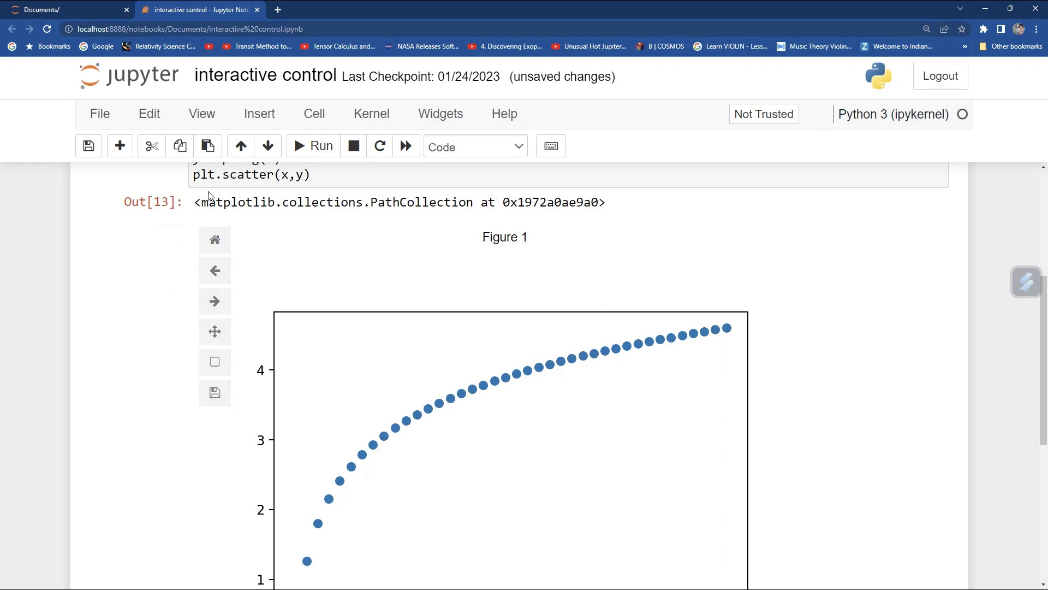
scroll(down, 3)
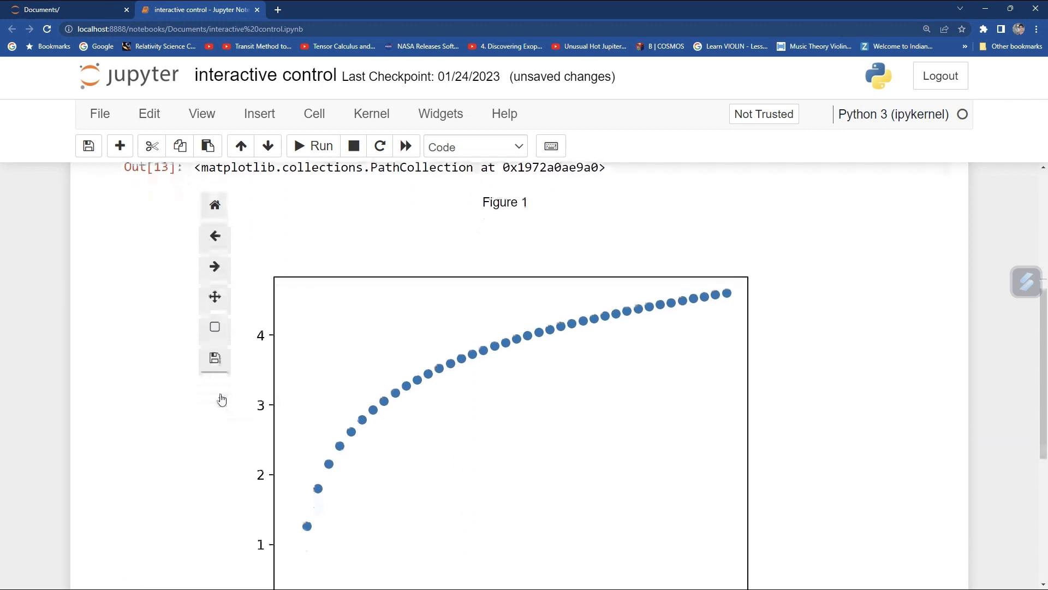
scroll(down, 3)
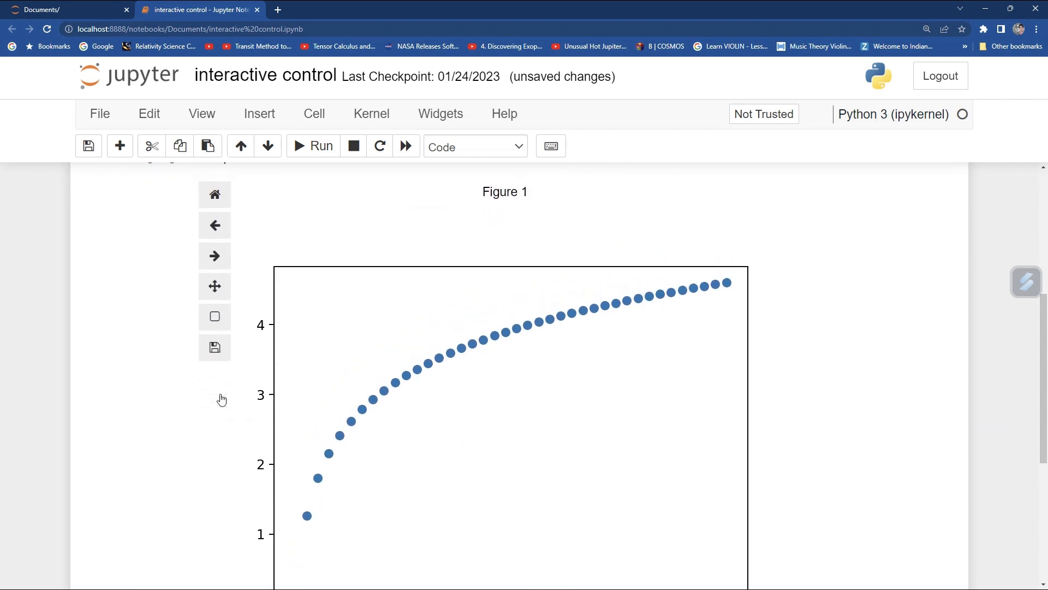
scroll(up, 3)
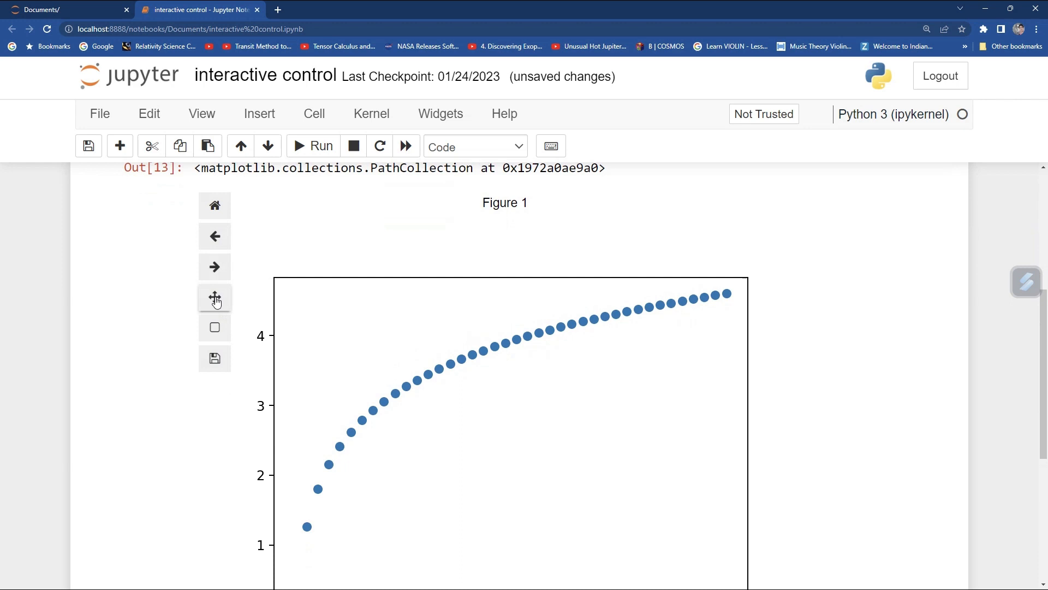
Enable the Pan/Zoom tool and pan the log scatter curve off-center within the axes
click(215, 298)
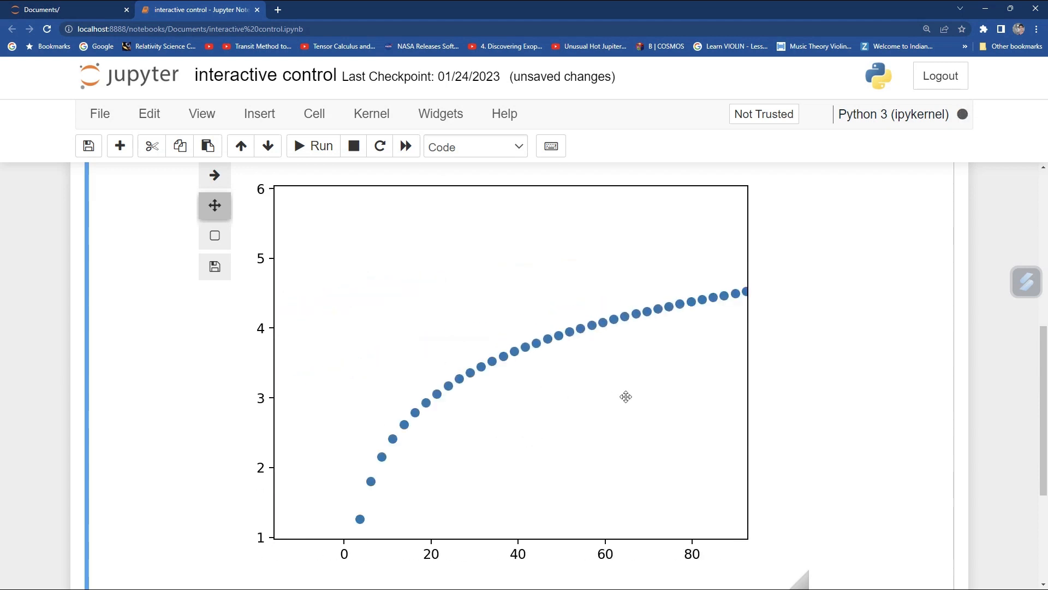
scroll(up, 3)
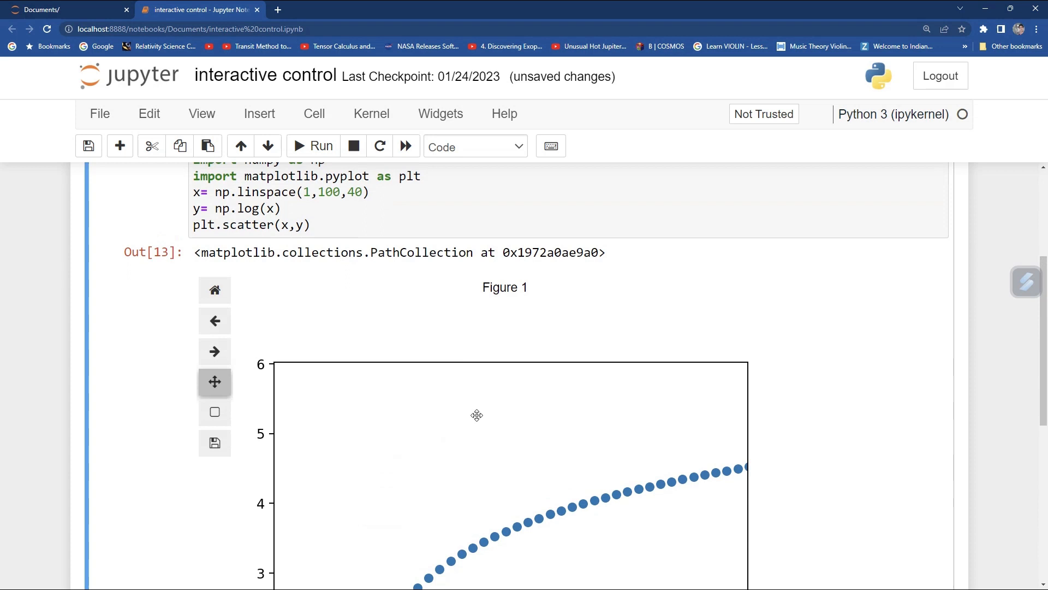
scroll(down, 3)
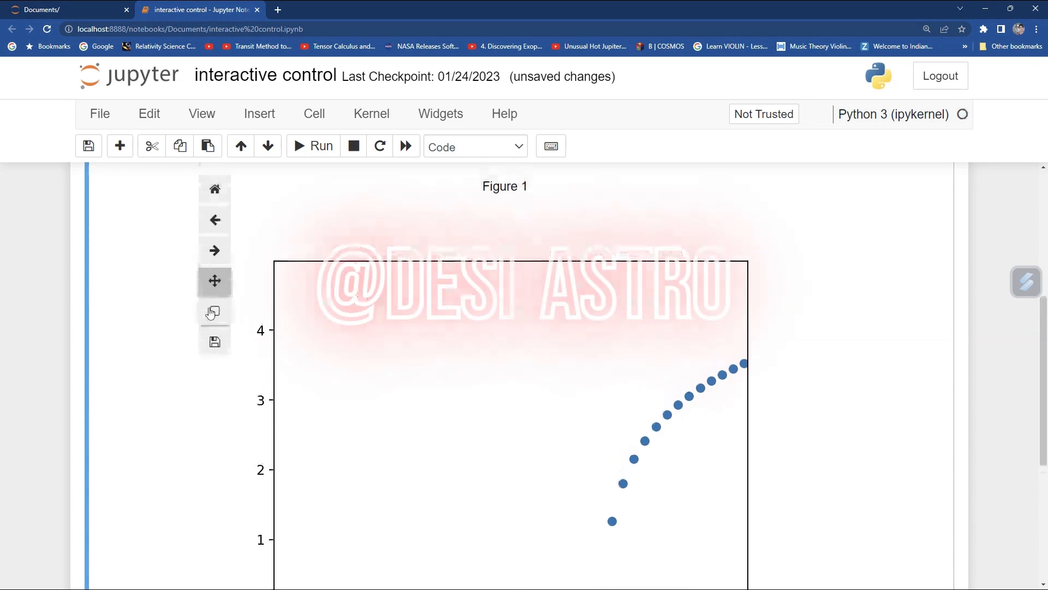
Box-zoom the figure, reset to full view, then zoom tightly onto a tiny region near y≈3.6
click(215, 311)
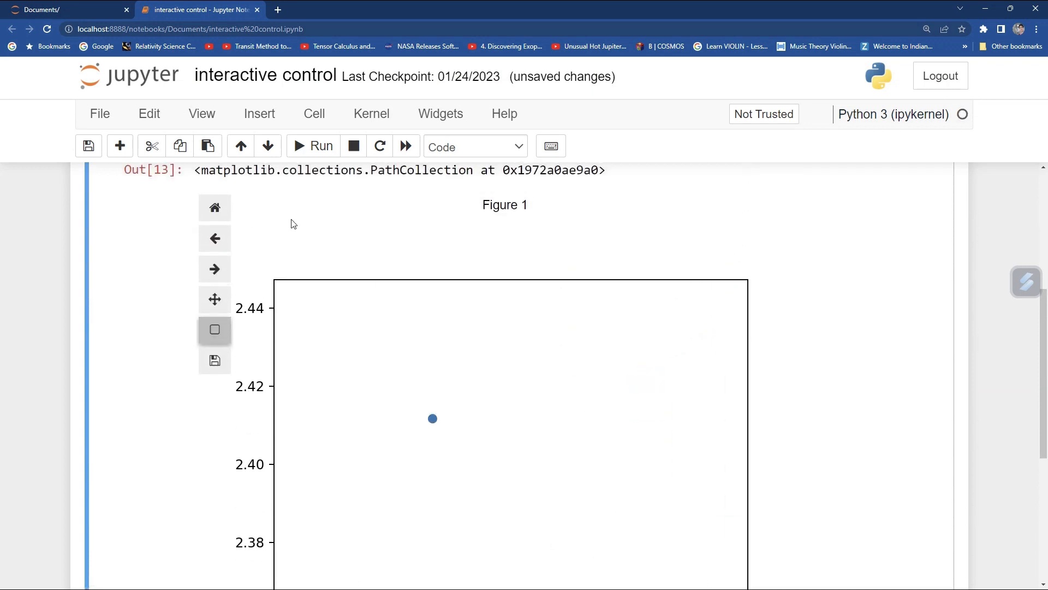
mouse_move(215, 207)
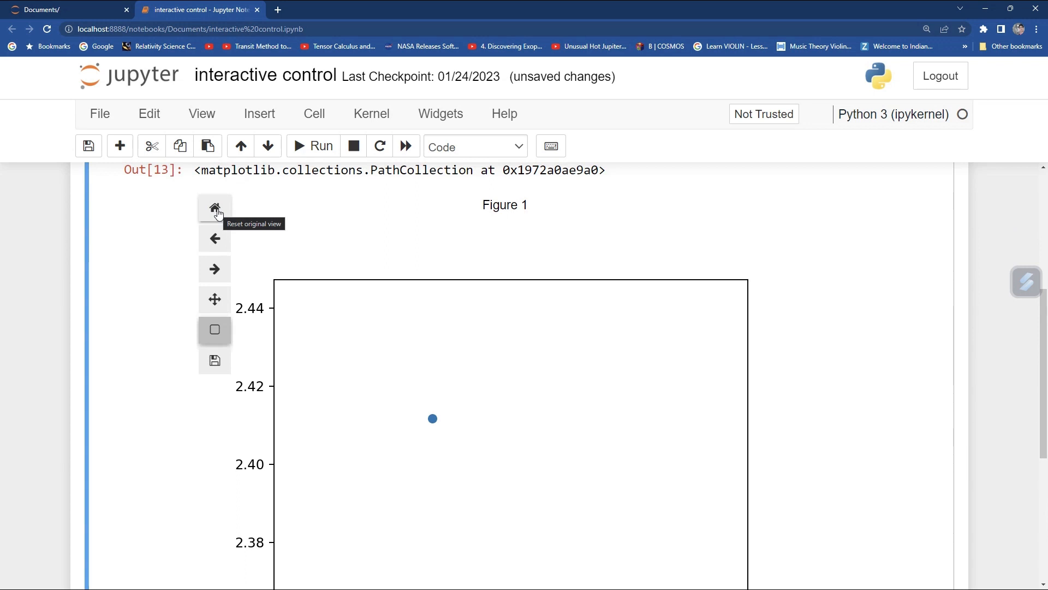
click(215, 208)
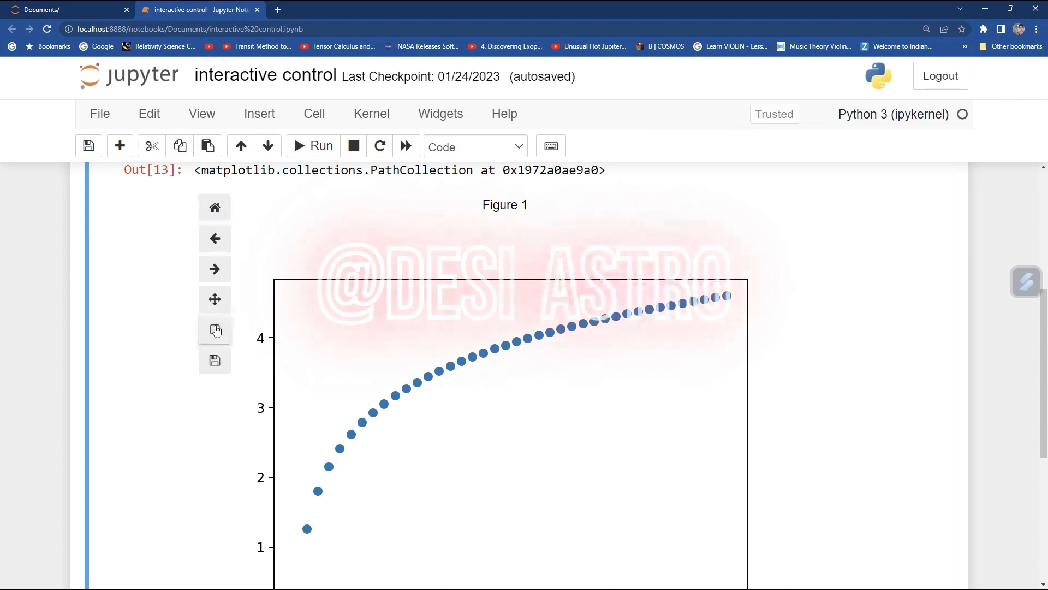
click(215, 330)
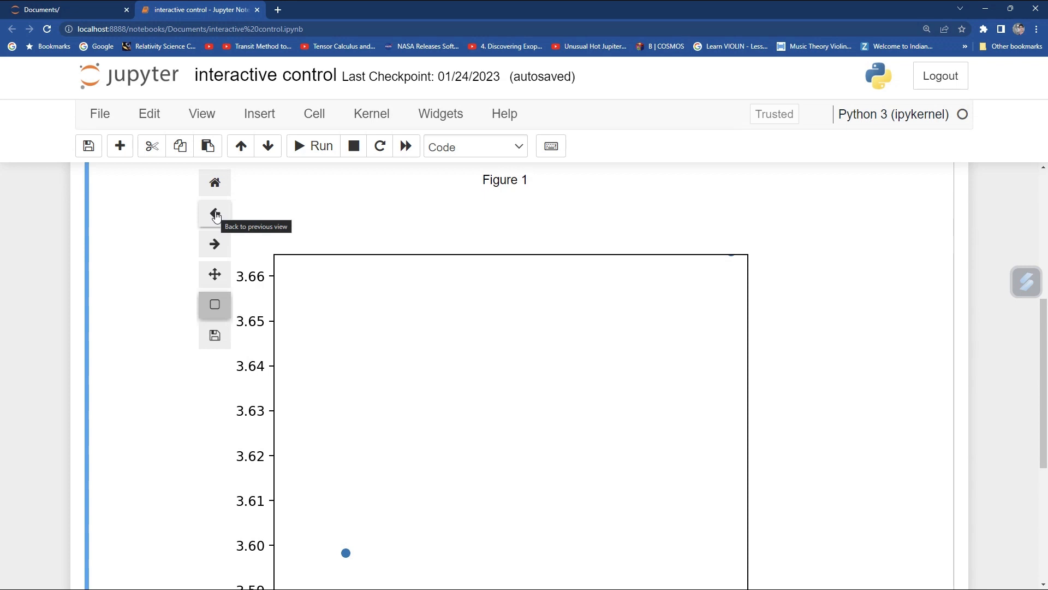
Step back through three earlier views, forward again, and restore the original full log curve view
click(215, 214)
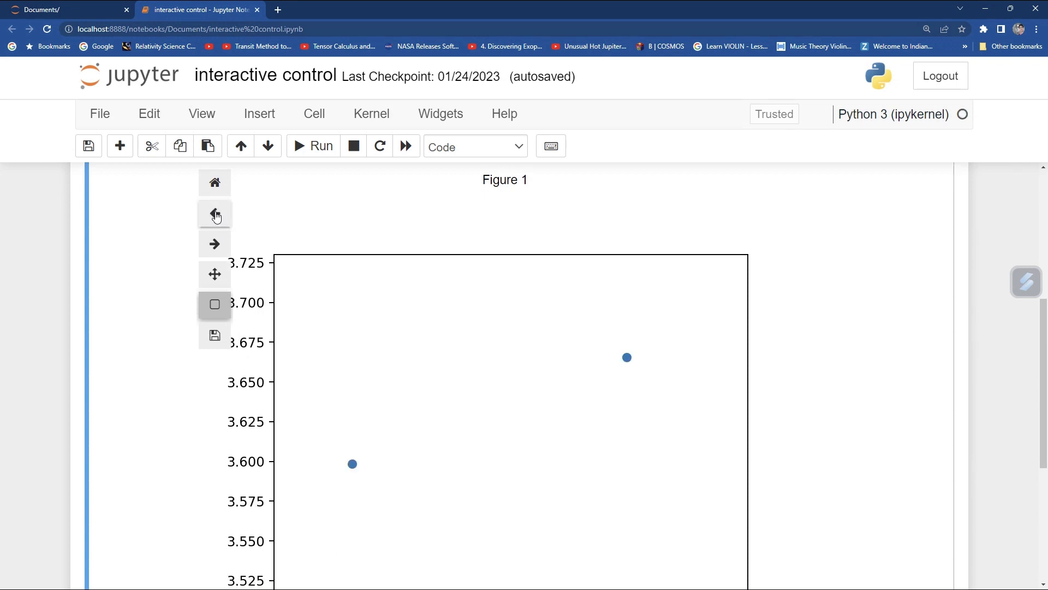
click(215, 214)
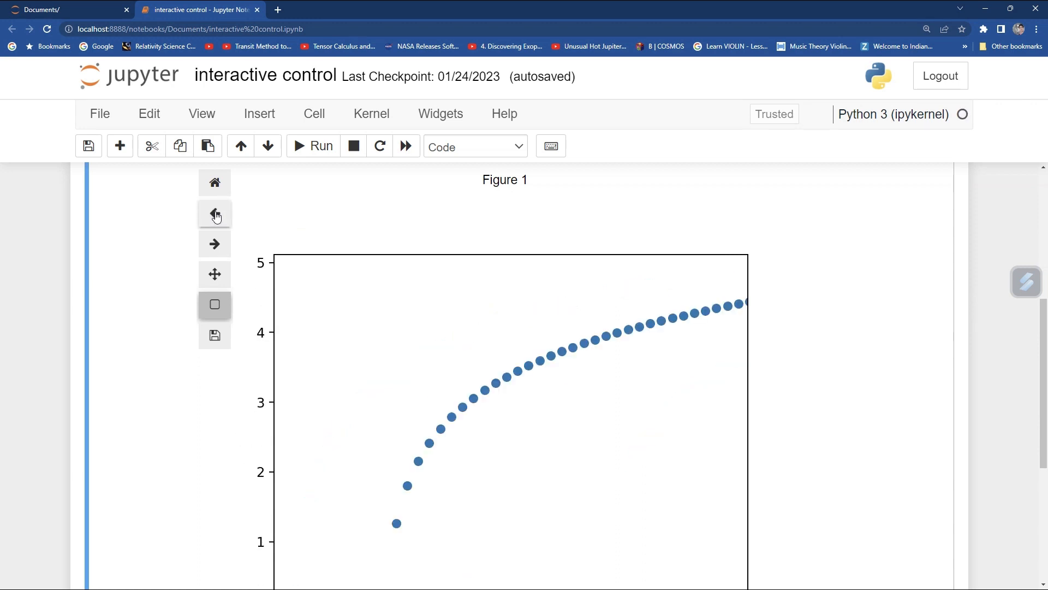
click(215, 214)
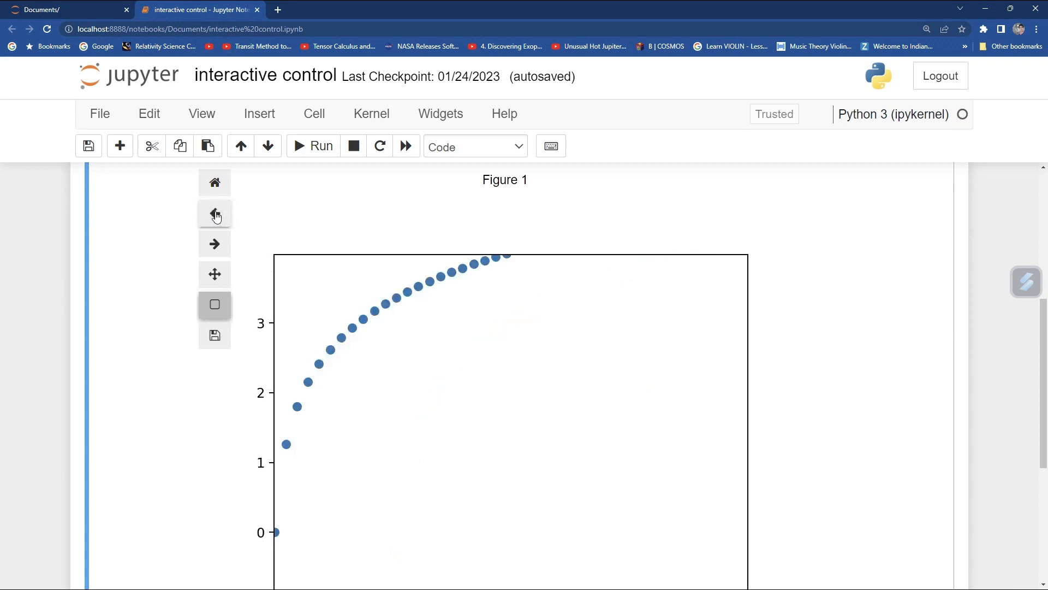
mouse_move(215, 244)
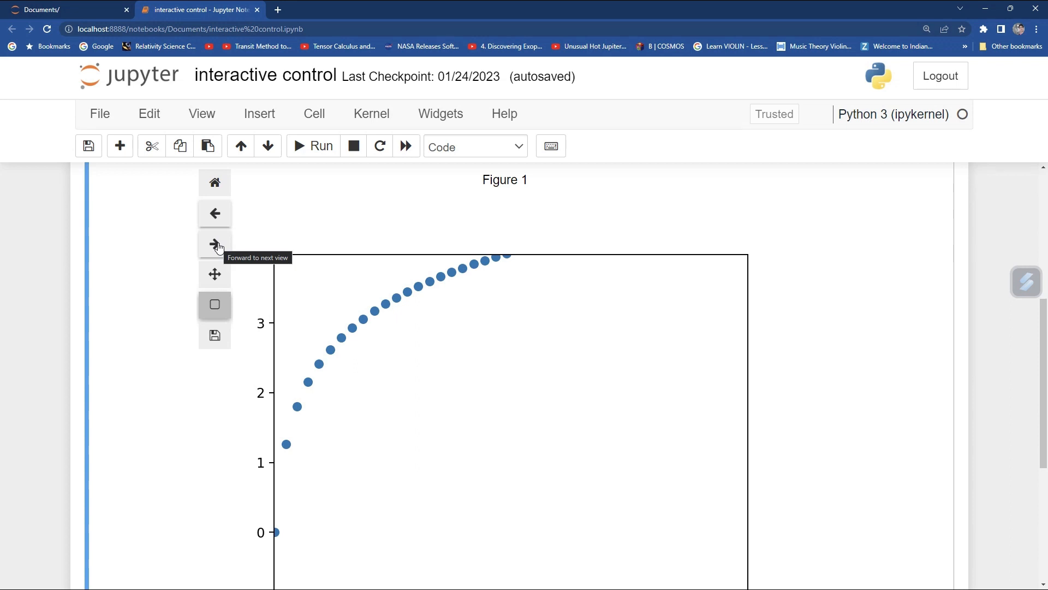
click(215, 243)
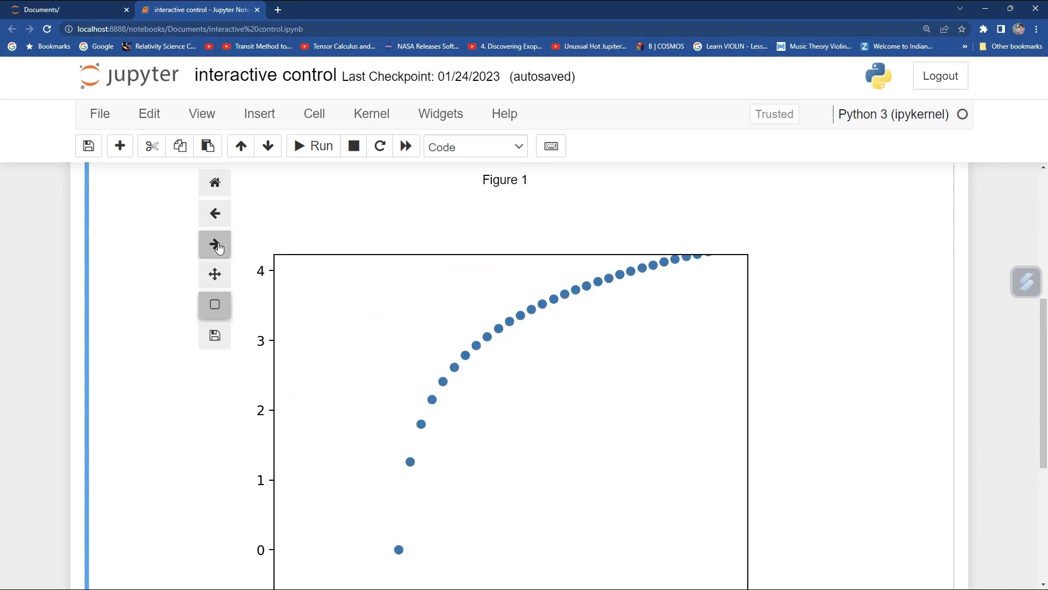
click(215, 243)
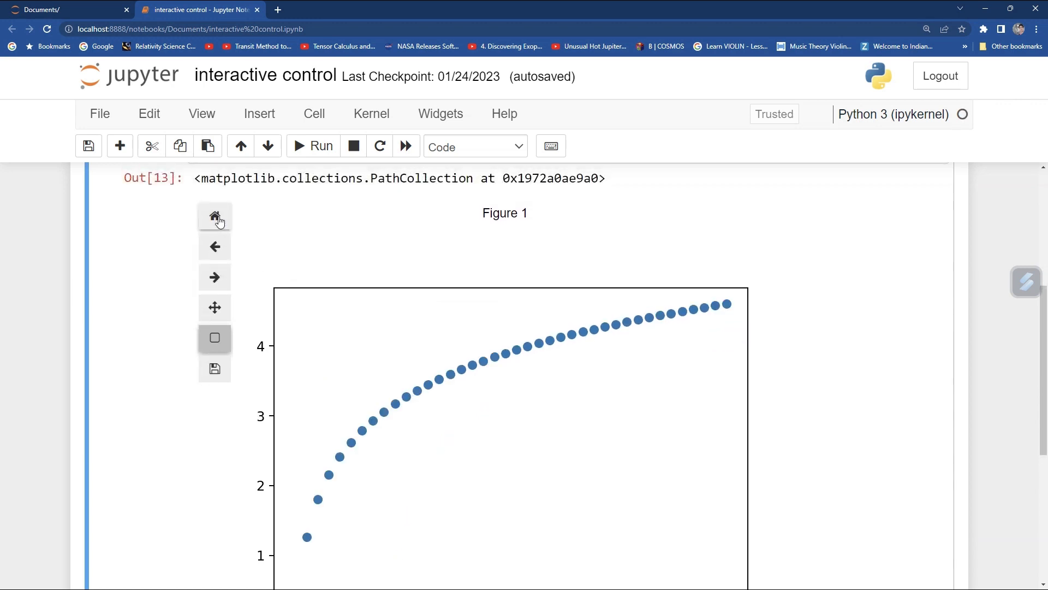
mouse_move(405, 354)
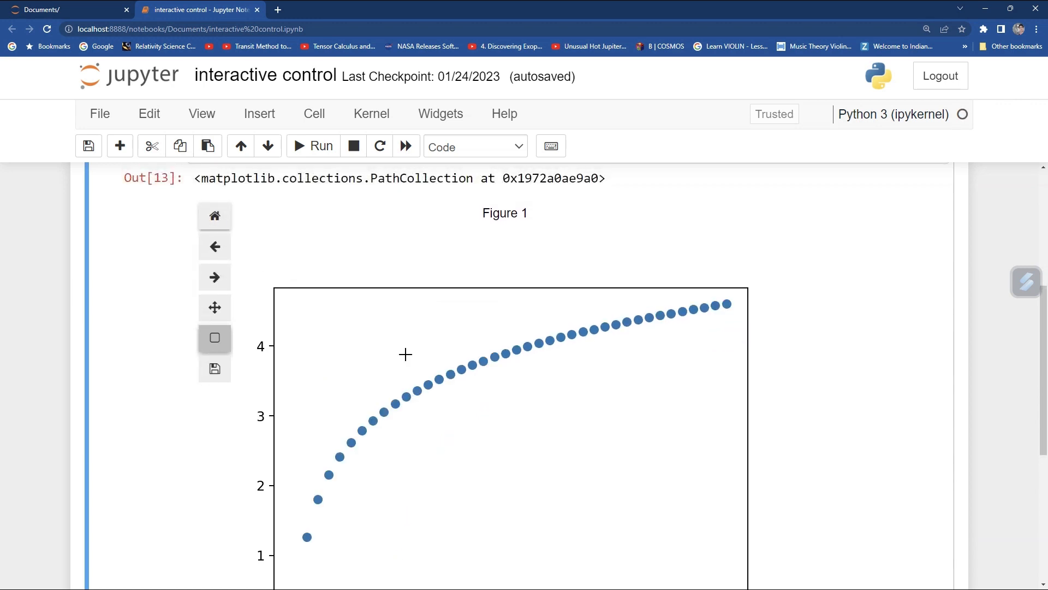
scroll(down, 3)
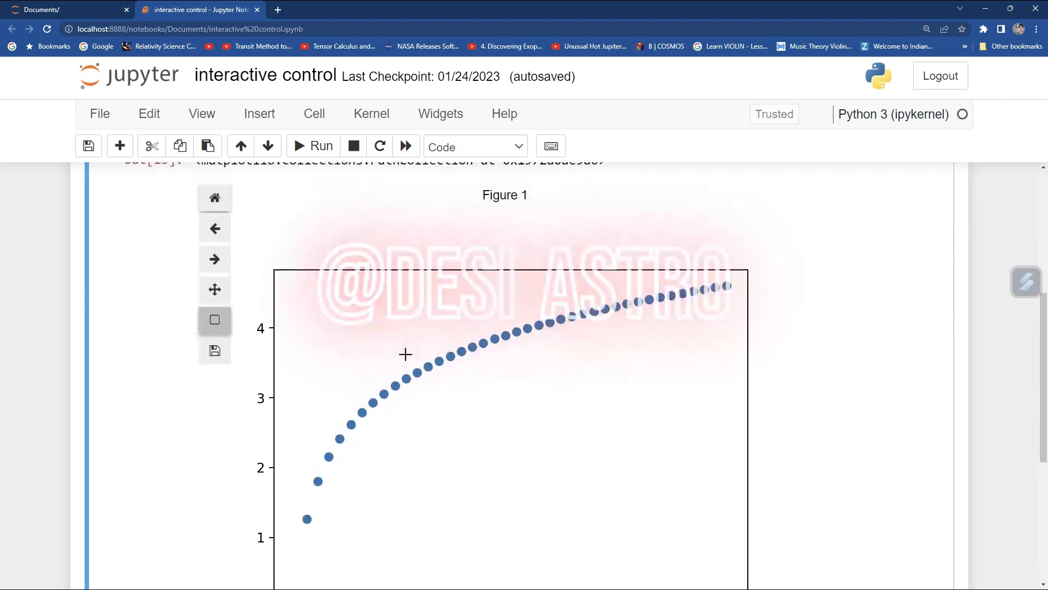
scroll(down, 3)
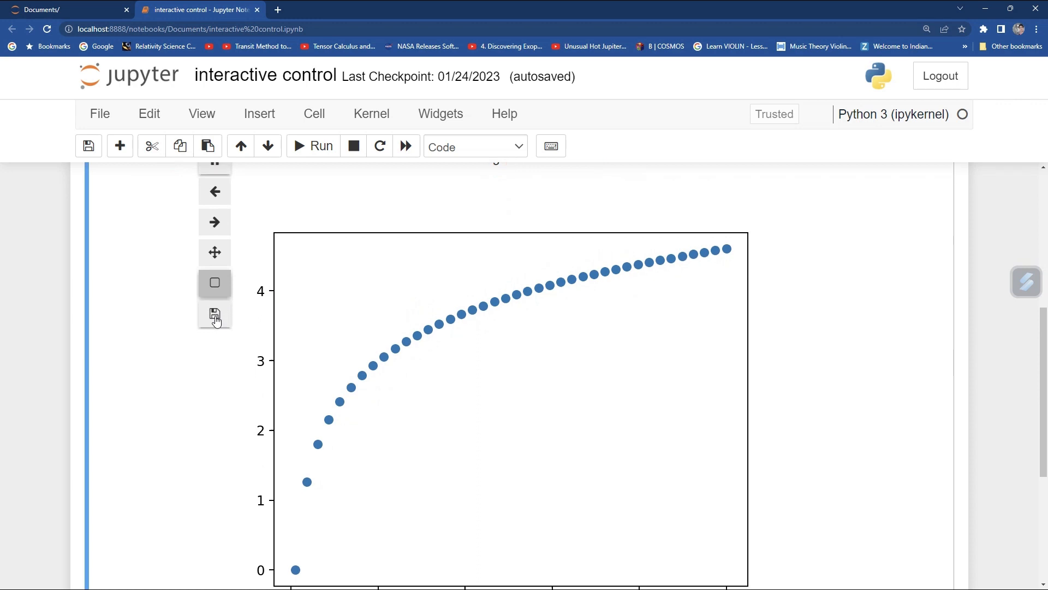
Download the full-view log scatter figure as the PNG file Figure 1 (45).png
scroll(down, 3)
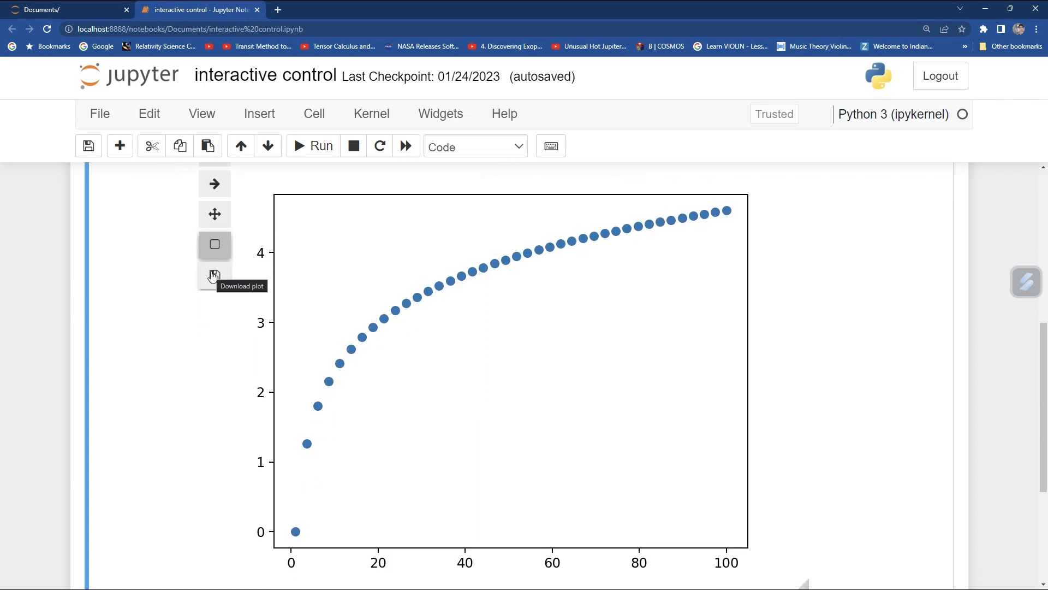
click(215, 277)
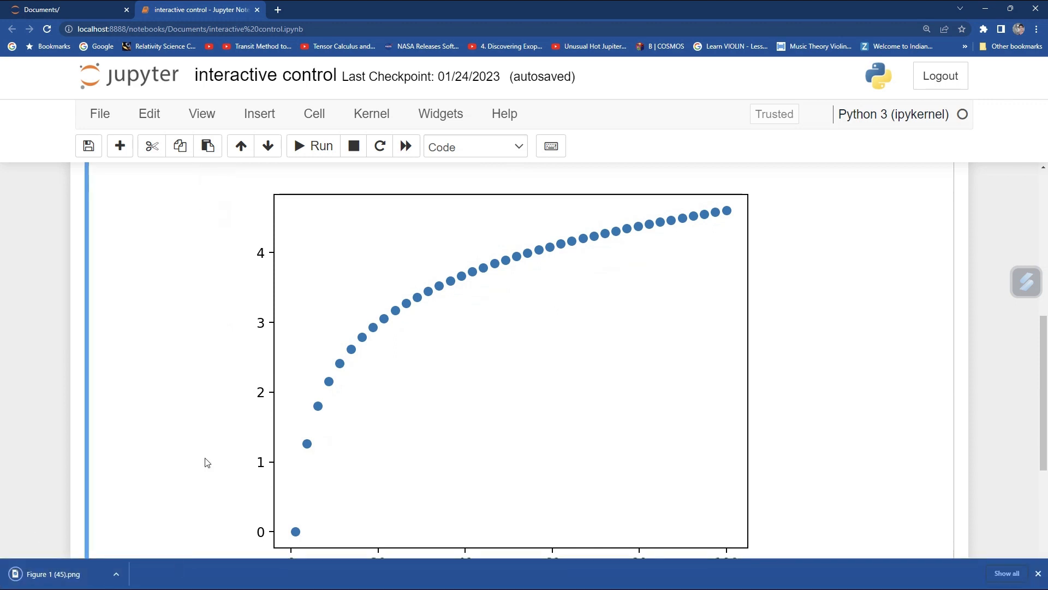
scroll(down, 3)
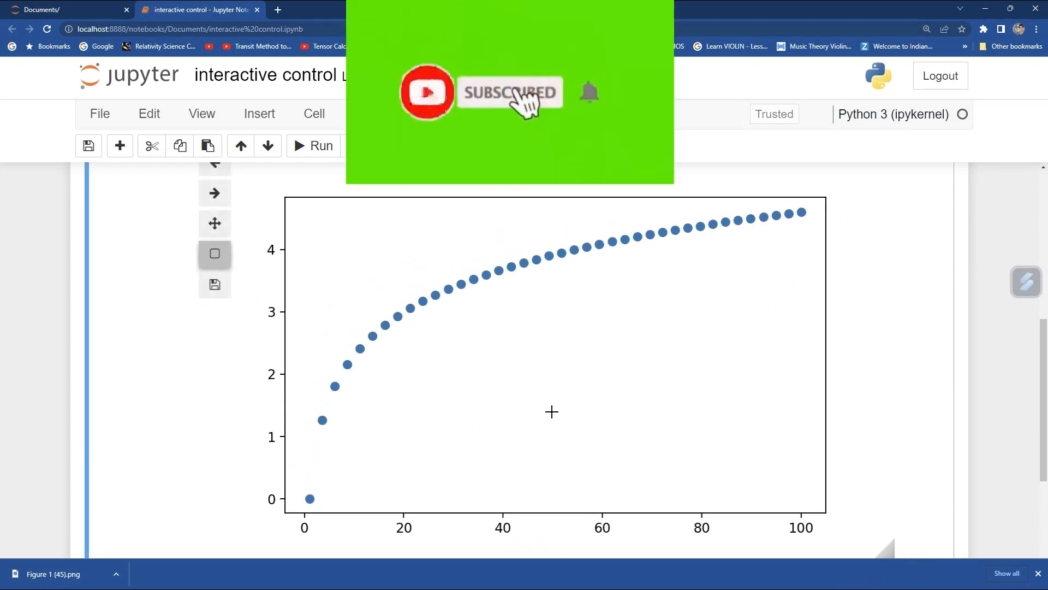
scroll(up, 3)
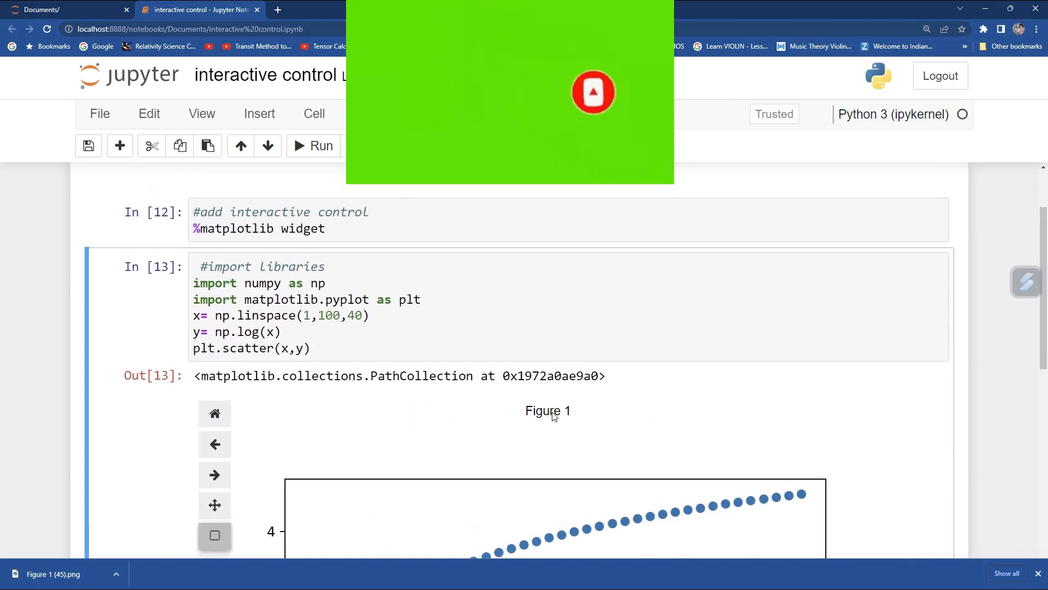
scroll(down, 3)
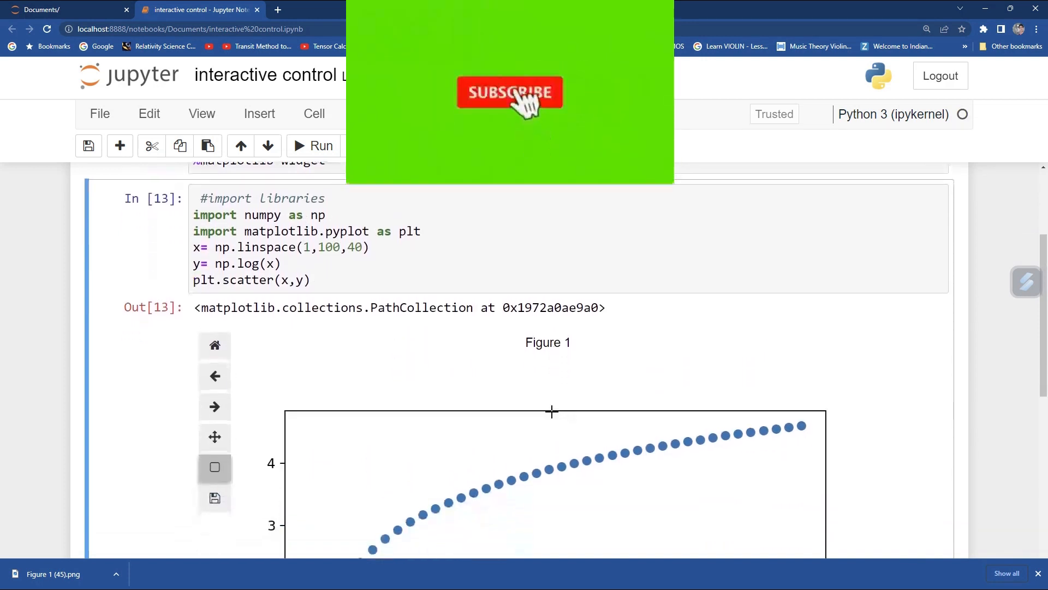
scroll(down, 3)
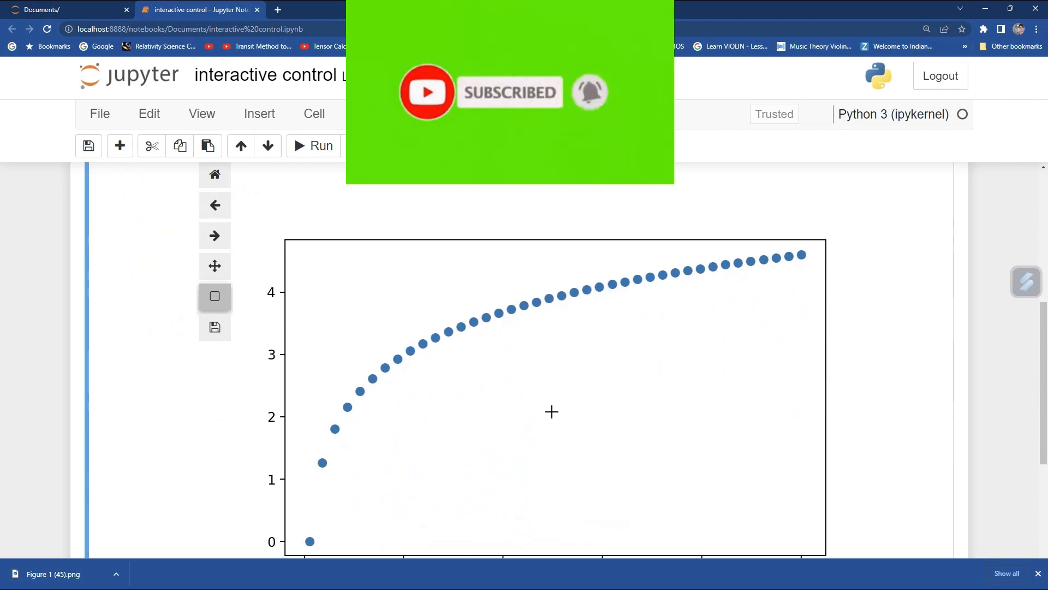